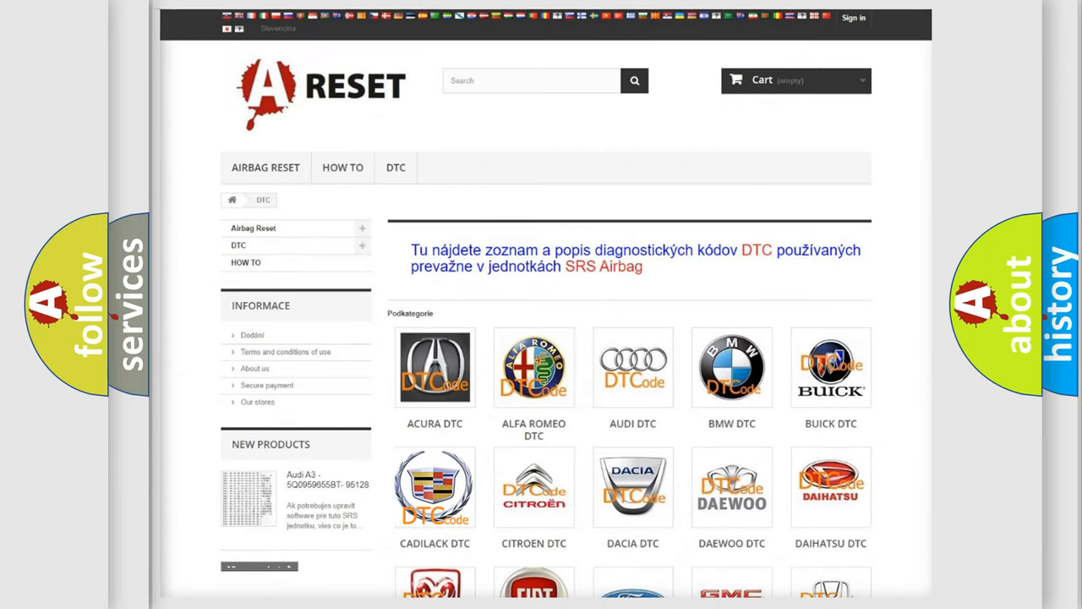
Open the CADILLAC DTC subcategory tile to list Cadillac airbag trouble codes.
click(435, 488)
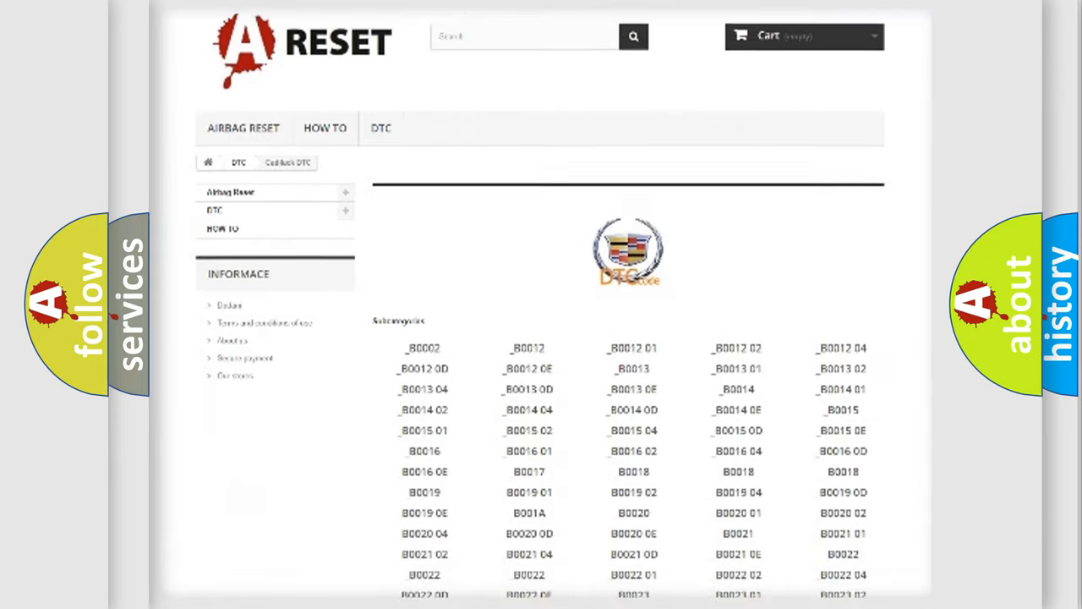